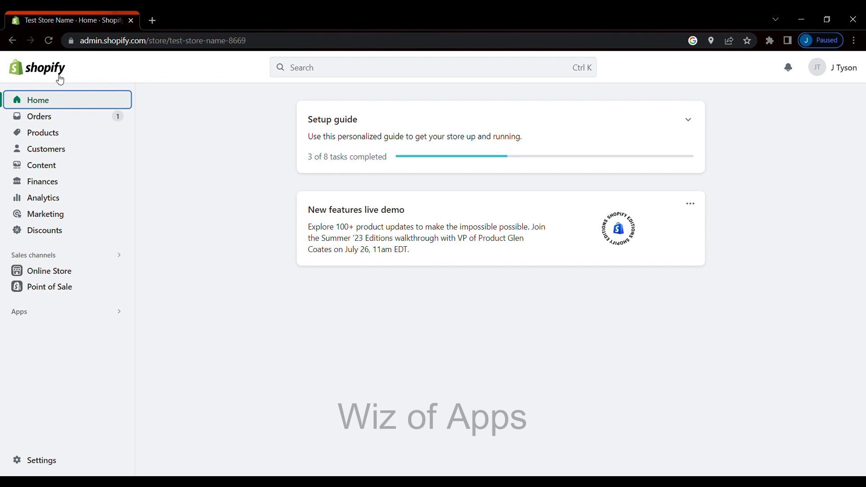
{"action": "mouse_move", "coordinate": [60, 87]}
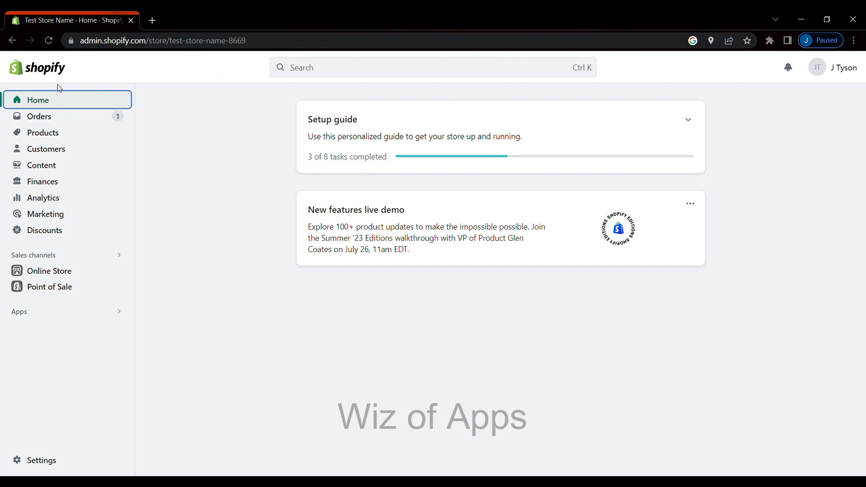
{"action": "mouse_move", "coordinate": [73, 121]}
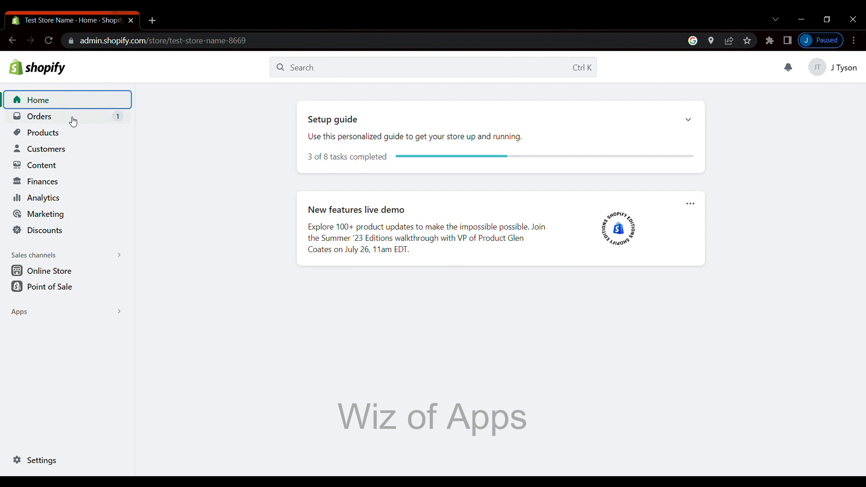
Open order #1001 from the Orders list and start a return for it.
{"action": "left_click", "coordinate": [39, 116]}
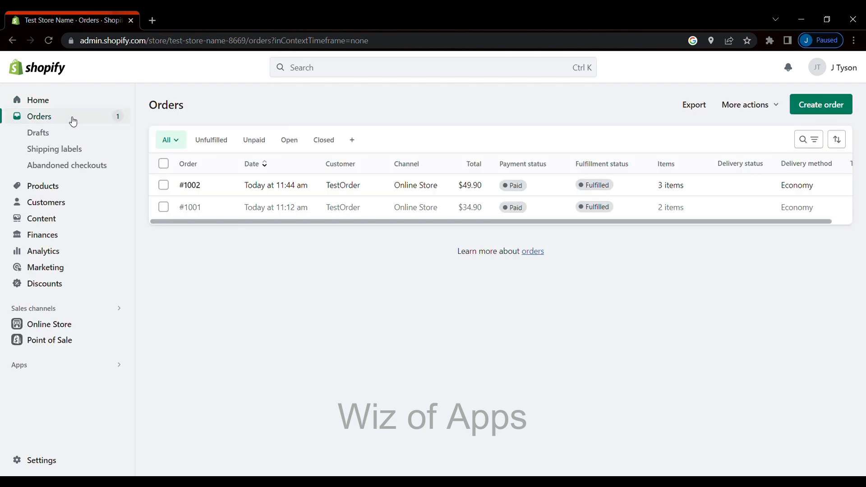
{"action": "mouse_move", "coordinate": [574, 215]}
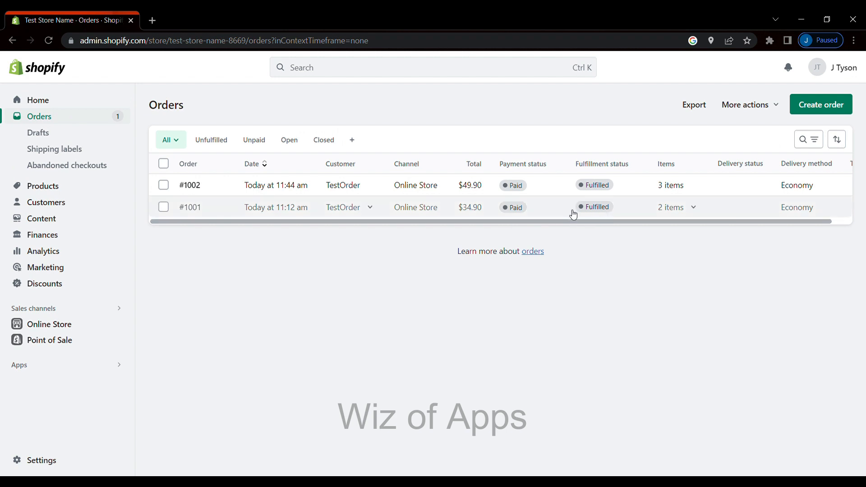
{"action": "mouse_move", "coordinate": [544, 215]}
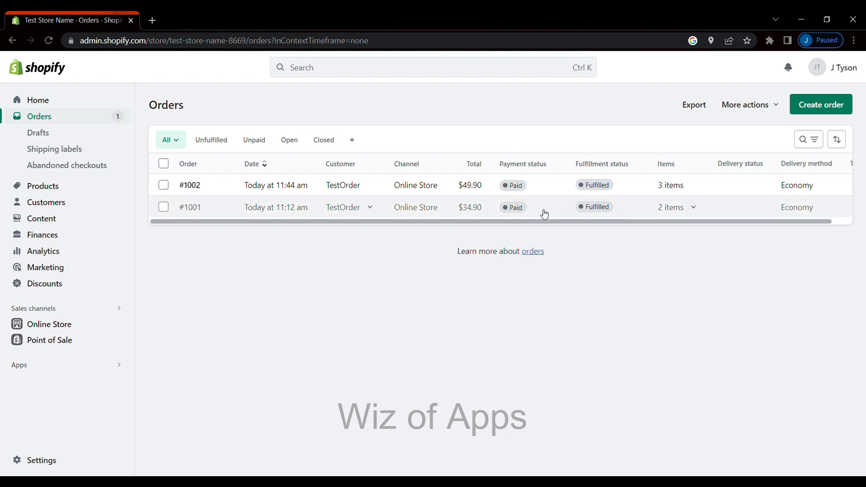
{"action": "mouse_move", "coordinate": [242, 209]}
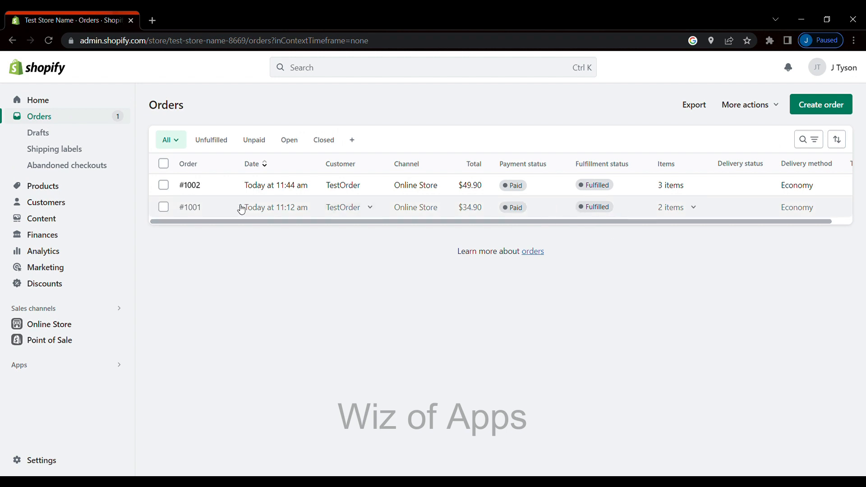
{"action": "left_click", "coordinate": [190, 207]}
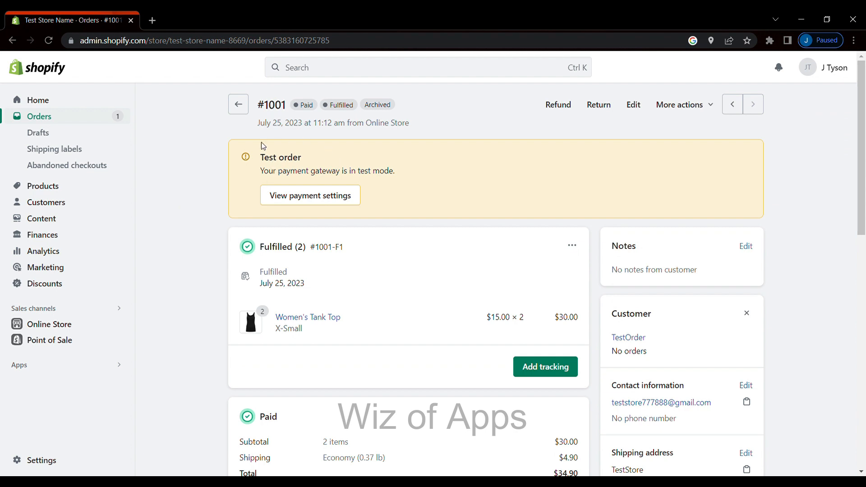
{"action": "mouse_move", "coordinate": [622, 93]}
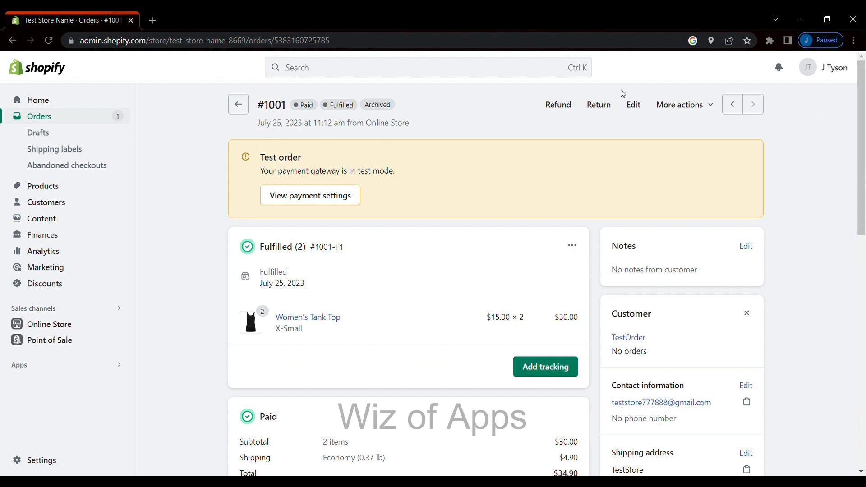
{"action": "mouse_move", "coordinate": [599, 105]}
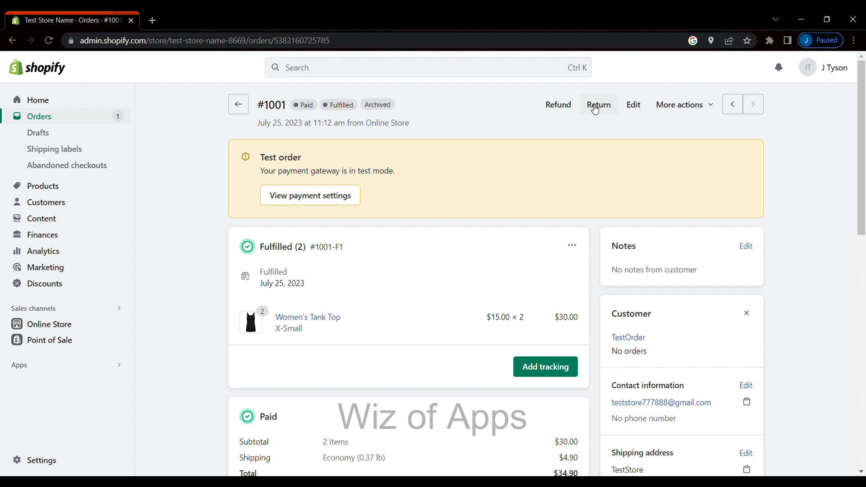
{"action": "left_click", "coordinate": [600, 105]}
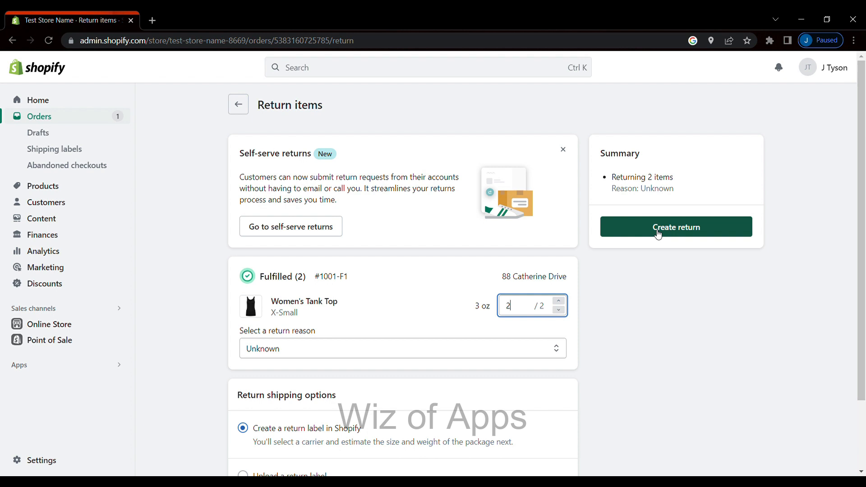
Create return #1001-R1 for both Women's Tank Top items with a Shopify-made return label.
{"action": "scroll", "scroll_direction": "down", "scroll_amount": 3}
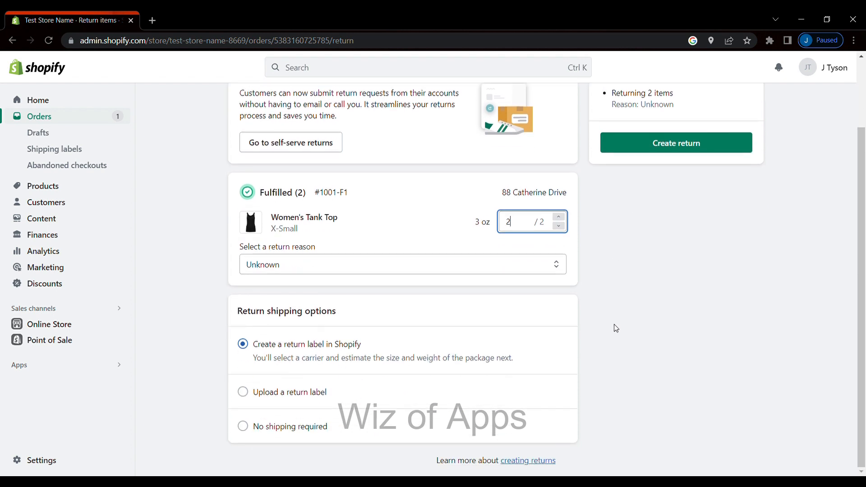
{"action": "mouse_move", "coordinate": [360, 345]}
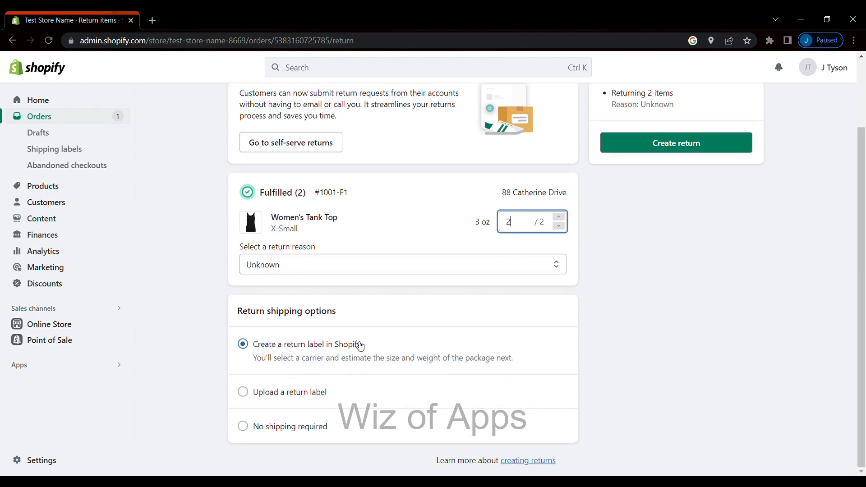
{"action": "mouse_move", "coordinate": [594, 301]}
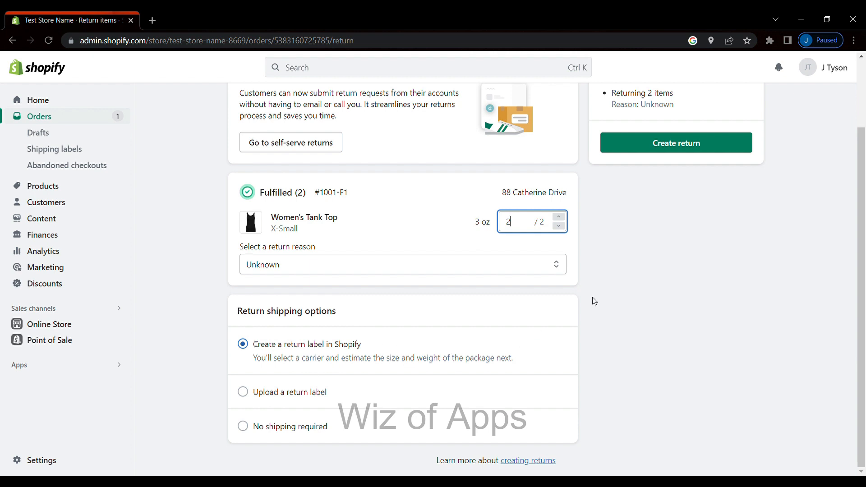
{"action": "left_click", "coordinate": [675, 143]}
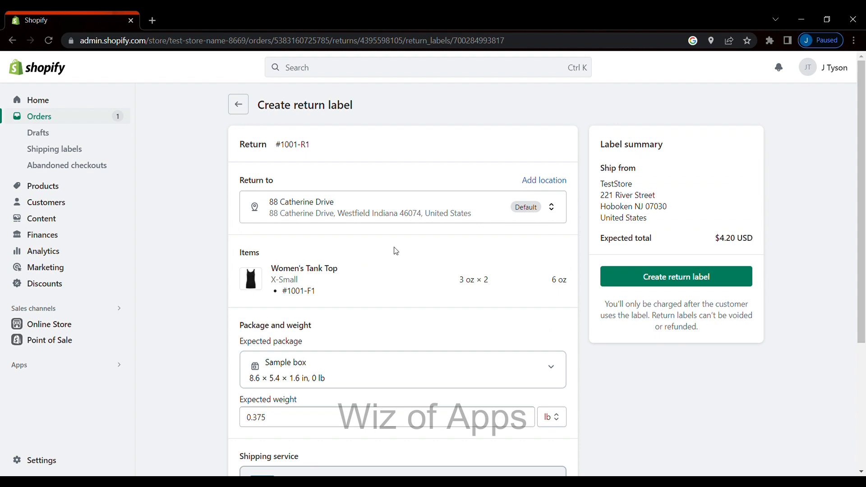
Generate the $4.20 USPS First Class Package return label after reviewing package and weight.
{"action": "scroll", "scroll_direction": "down", "scroll_amount": 3}
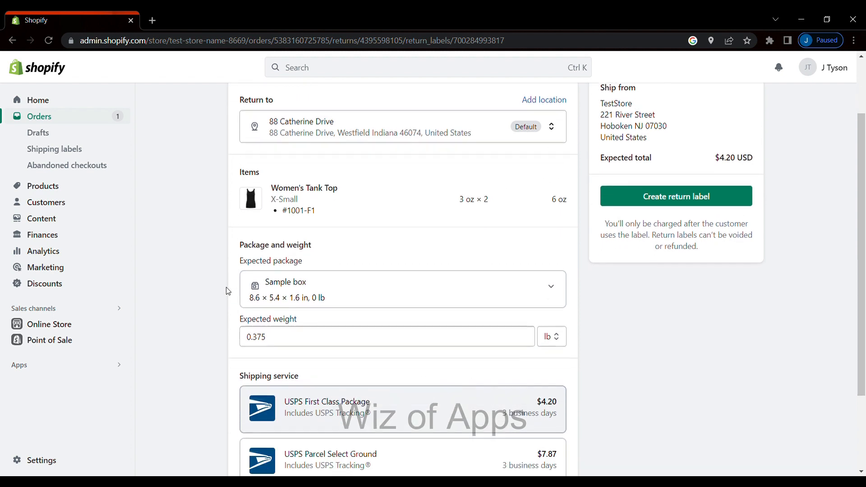
{"action": "scroll", "scroll_direction": "down", "scroll_amount": 3}
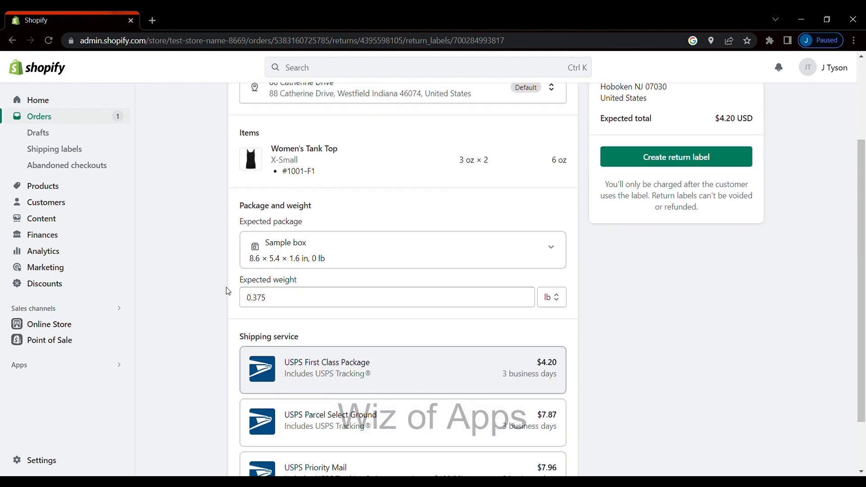
{"action": "scroll", "scroll_direction": "down", "scroll_amount": 3}
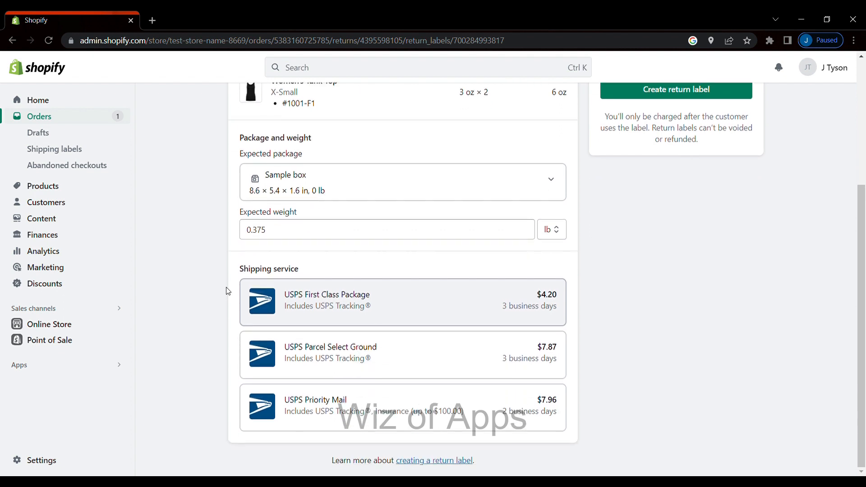
{"action": "scroll", "scroll_direction": "up", "scroll_amount": 3}
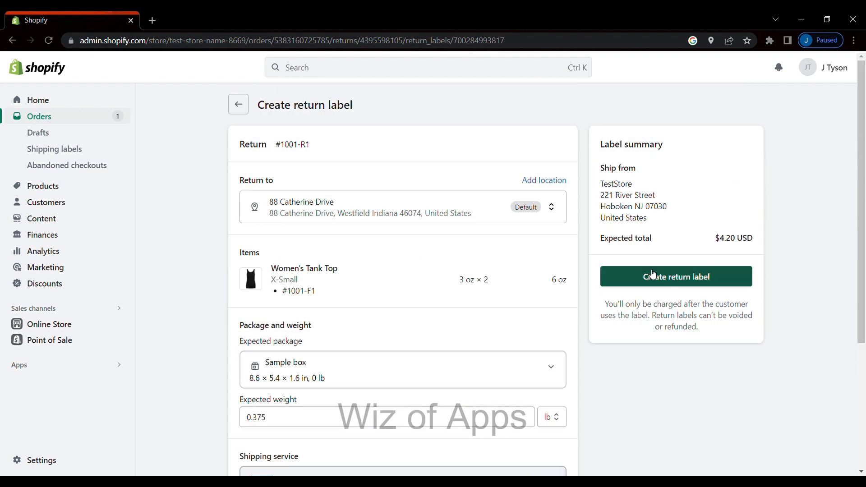
{"action": "mouse_move", "coordinate": [653, 282]}
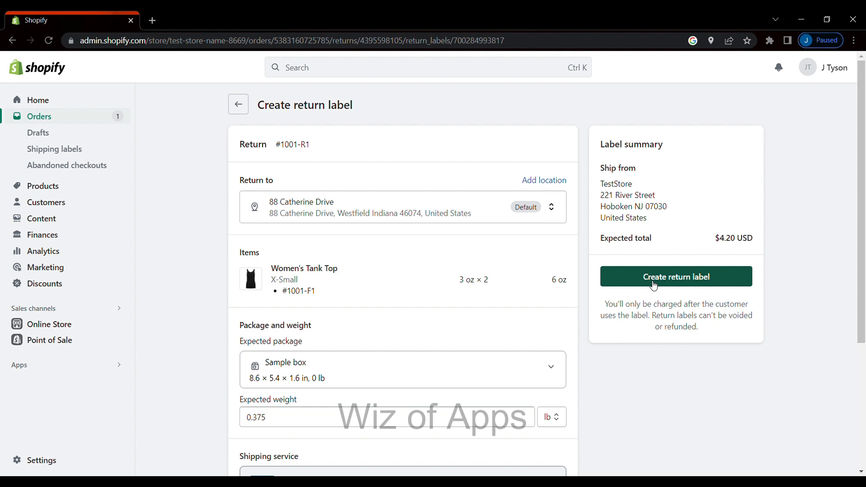
{"action": "left_click", "coordinate": [676, 276]}
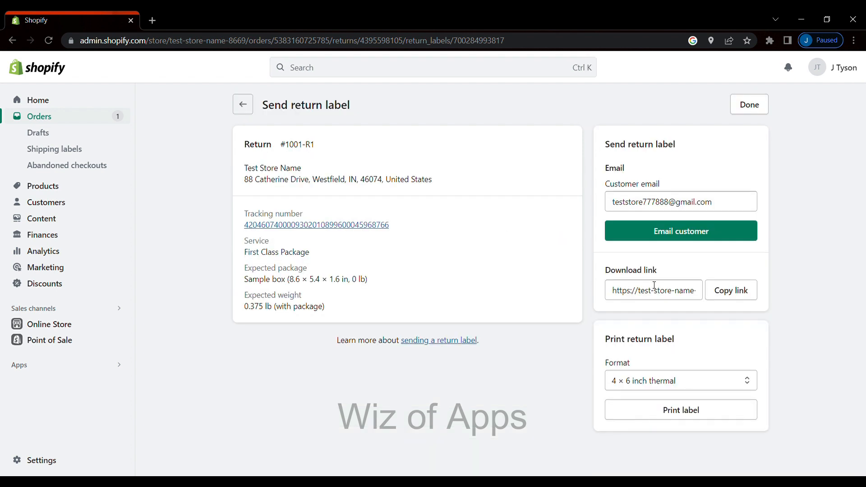
{"action": "mouse_move", "coordinate": [217, 180]}
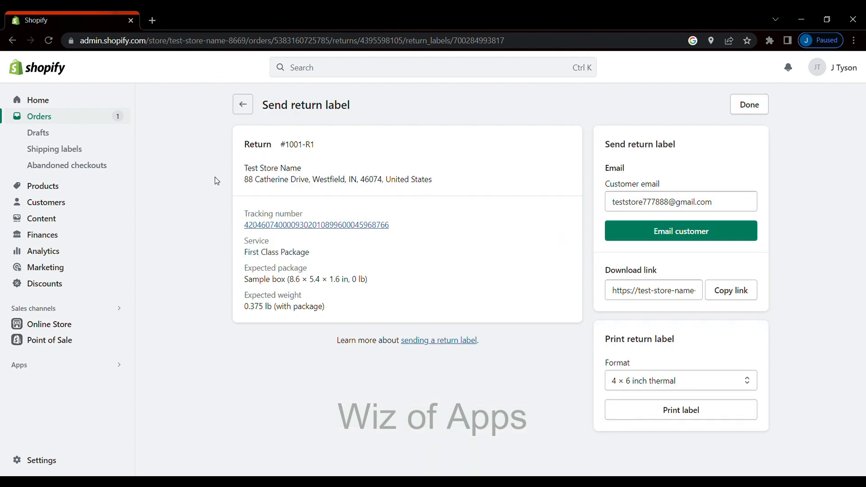
{"action": "mouse_move", "coordinate": [354, 99]}
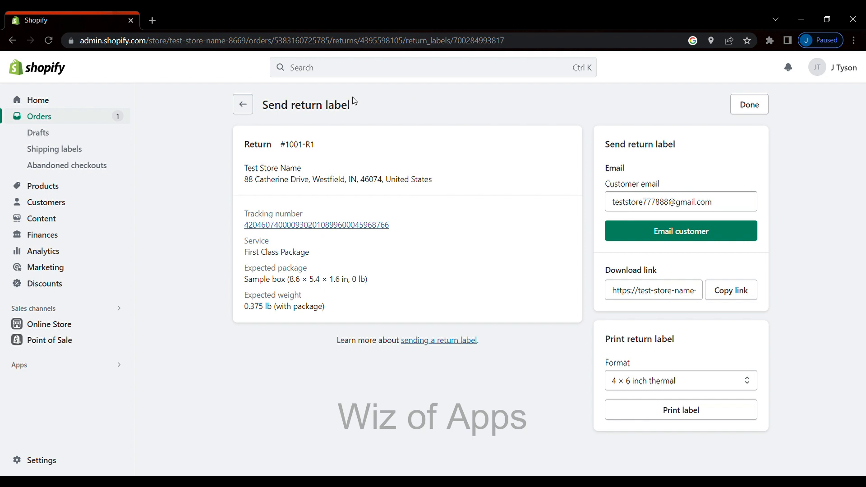
{"action": "mouse_move", "coordinate": [462, 141]}
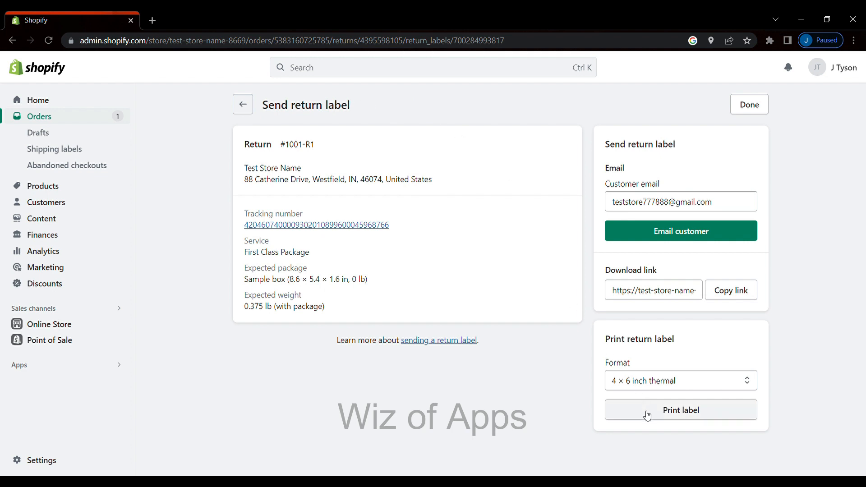
Print the 4 × 6 inch thermal return label as a PDF.
{"action": "left_click", "coordinate": [681, 410]}
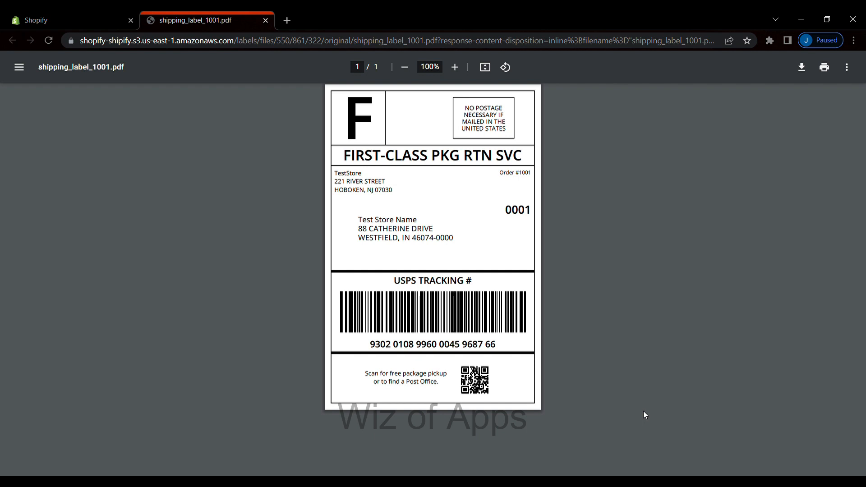
{"action": "mouse_move", "coordinate": [292, 215]}
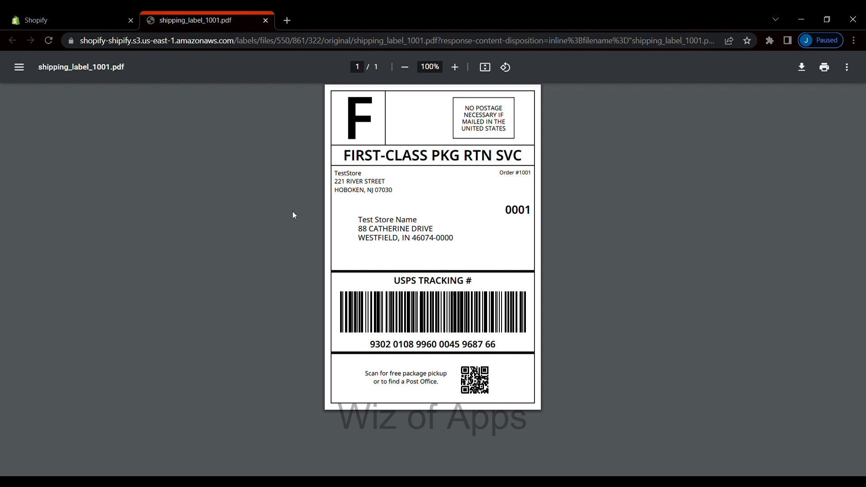
{"action": "mouse_move", "coordinate": [368, 159]}
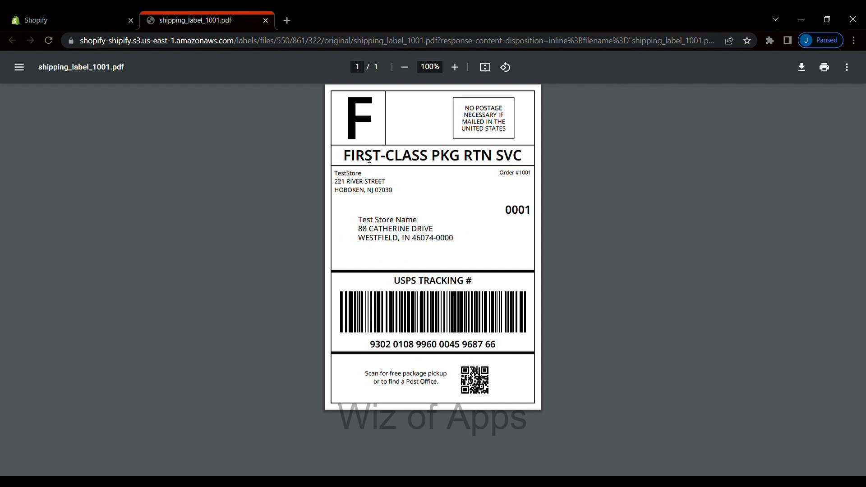